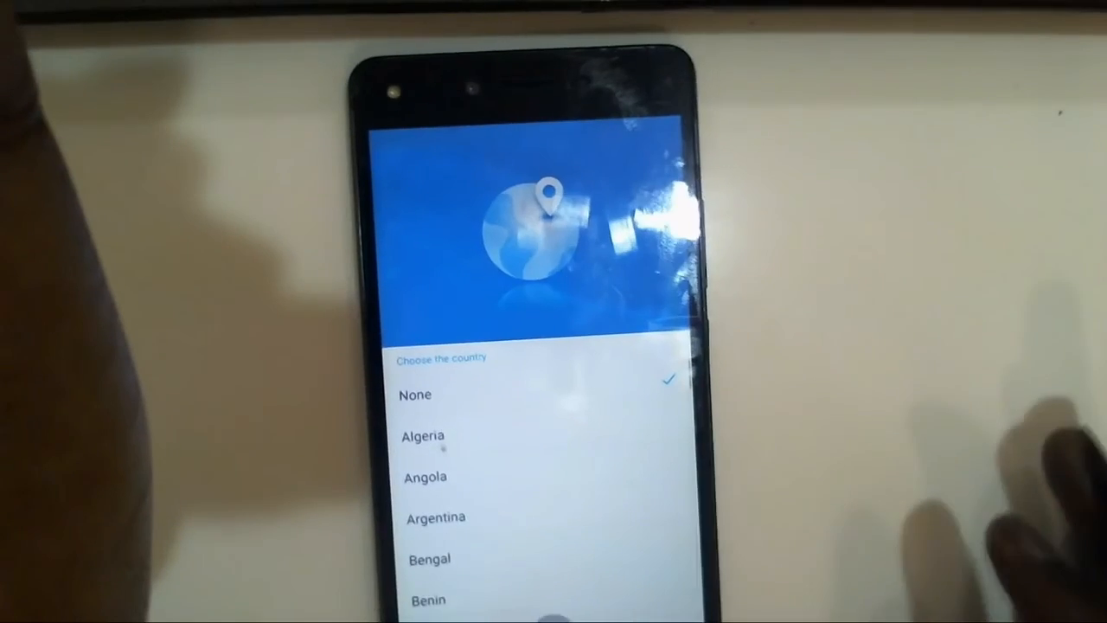
pyautogui.scroll(-3)
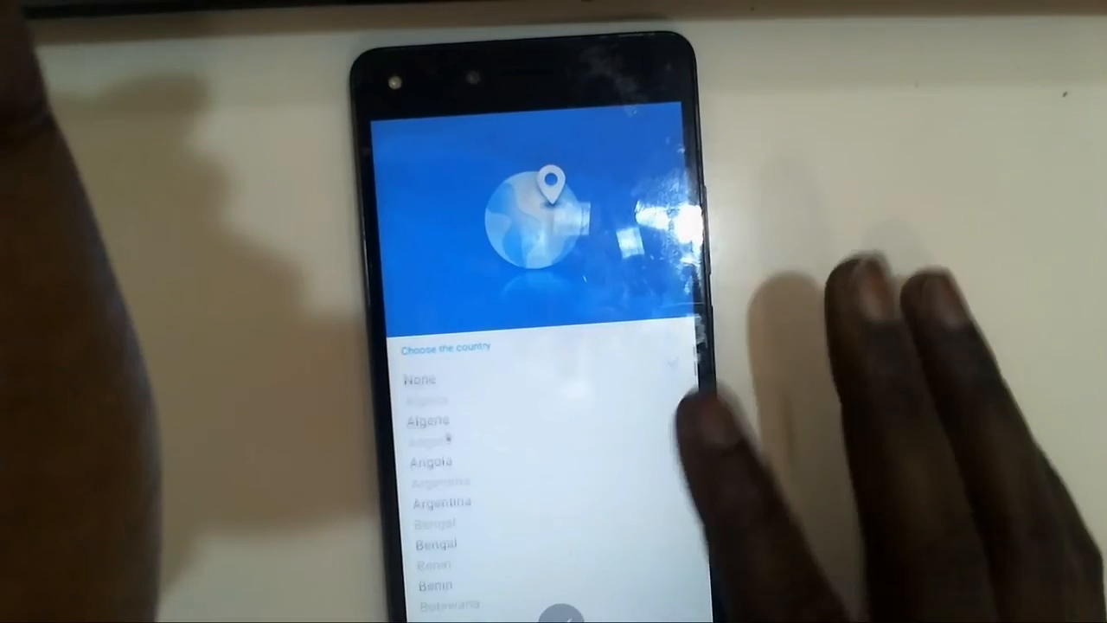
pyautogui.scroll(-3)
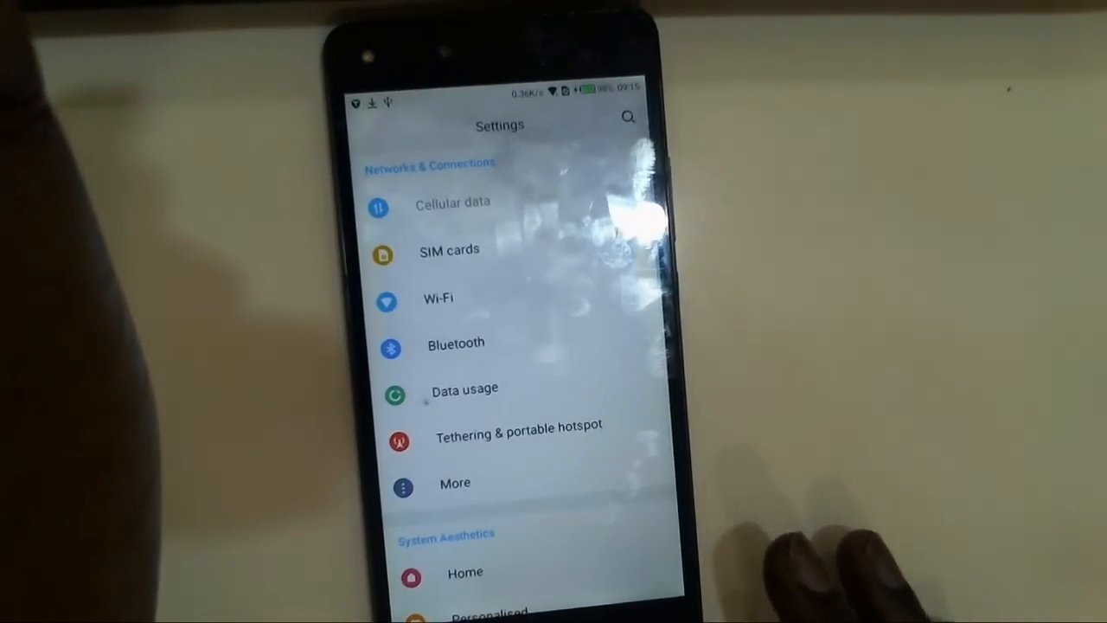
pyautogui.scroll(3)
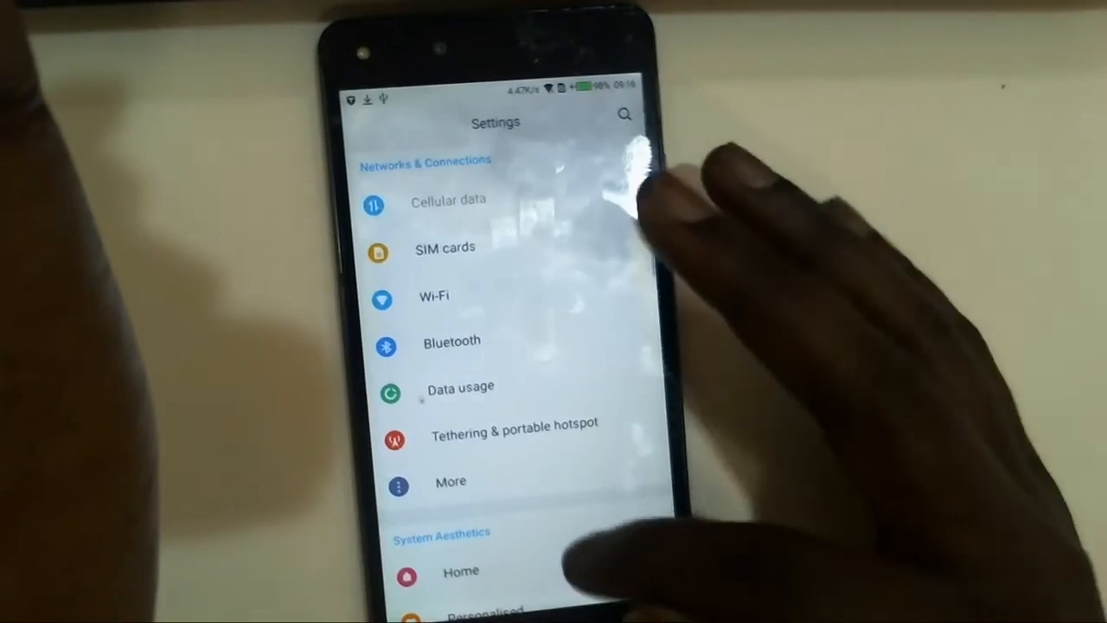
pyautogui.scroll(-3)
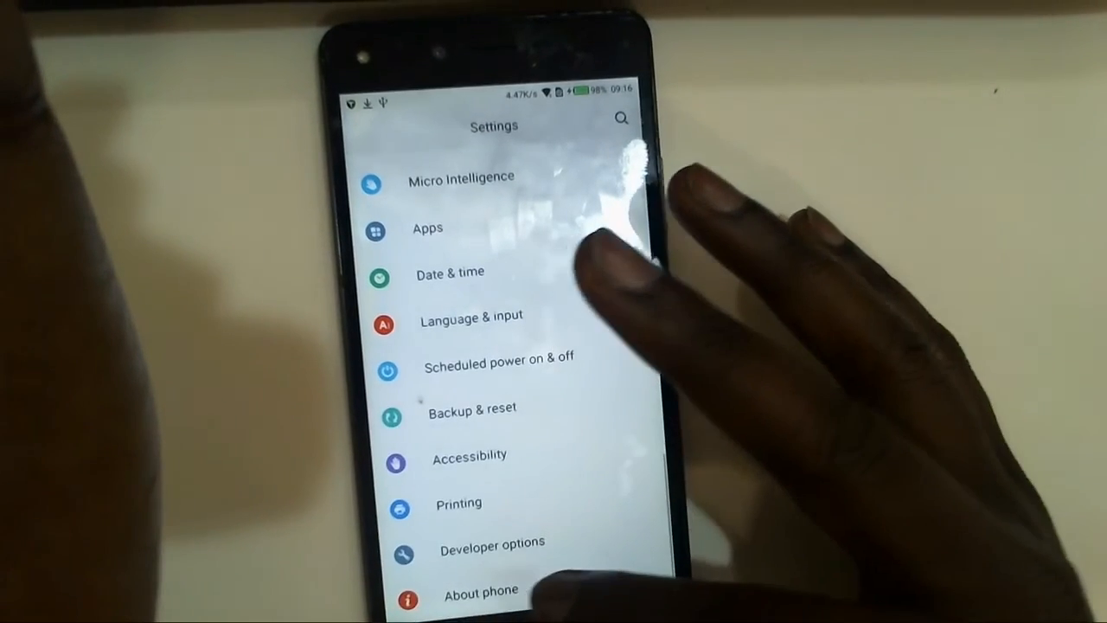